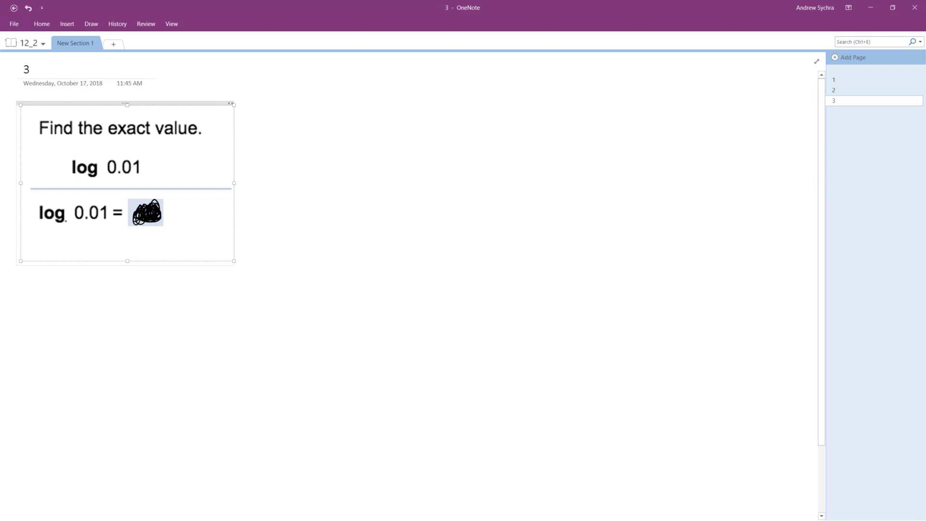
Step: Ink a subscript 10 under 'log' and an x after the equals sign
left_click_drag(65, 224, 76, 229)
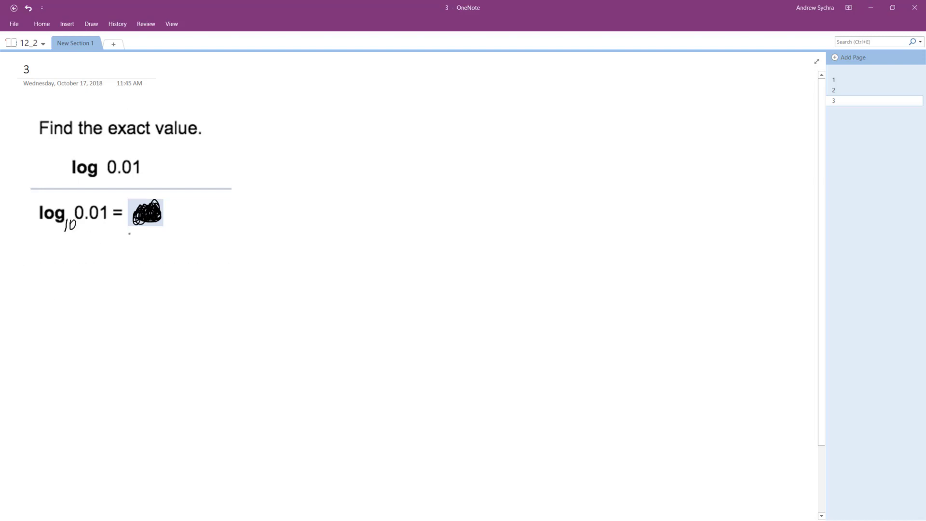
left_click_drag(177, 207, 199, 228)
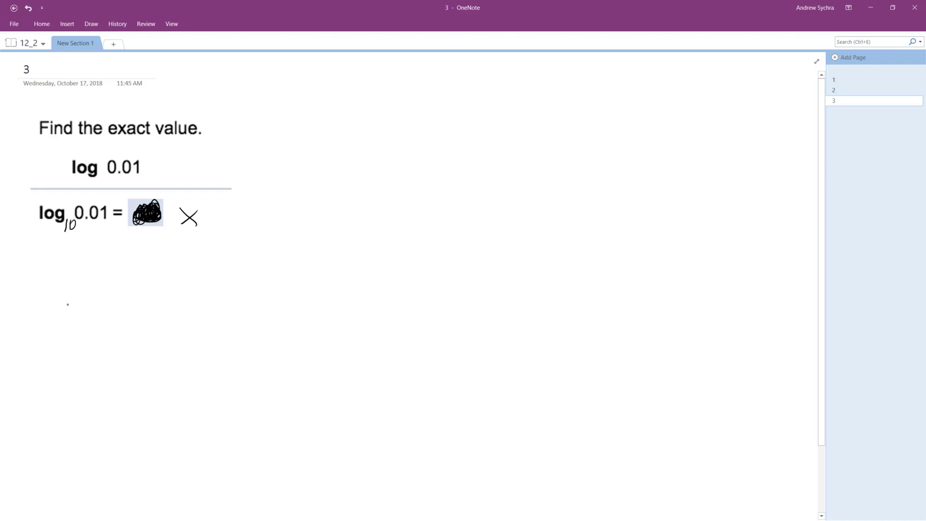
Step: Handwrite '10^x = 0.01 = 1/' below the log equation
left_click_drag(58, 295, 58, 324)
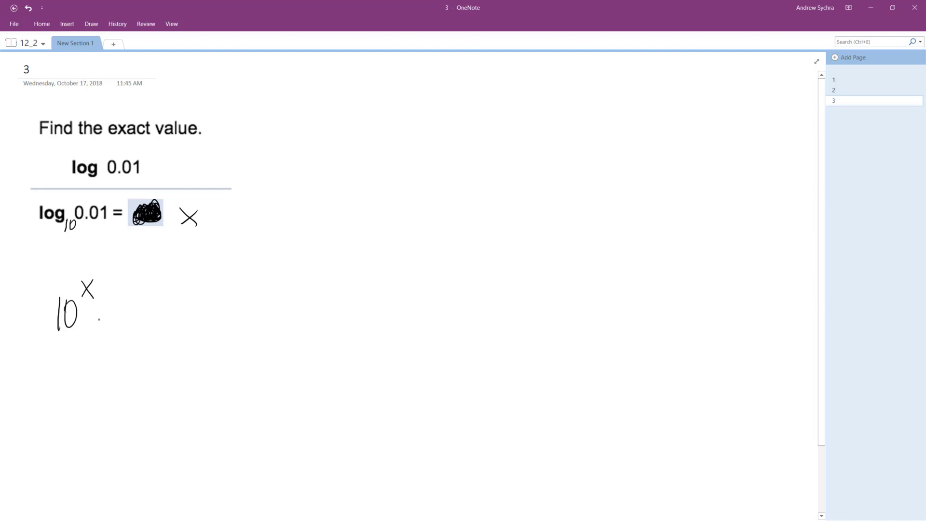
left_click_drag(103, 313, 200, 313)
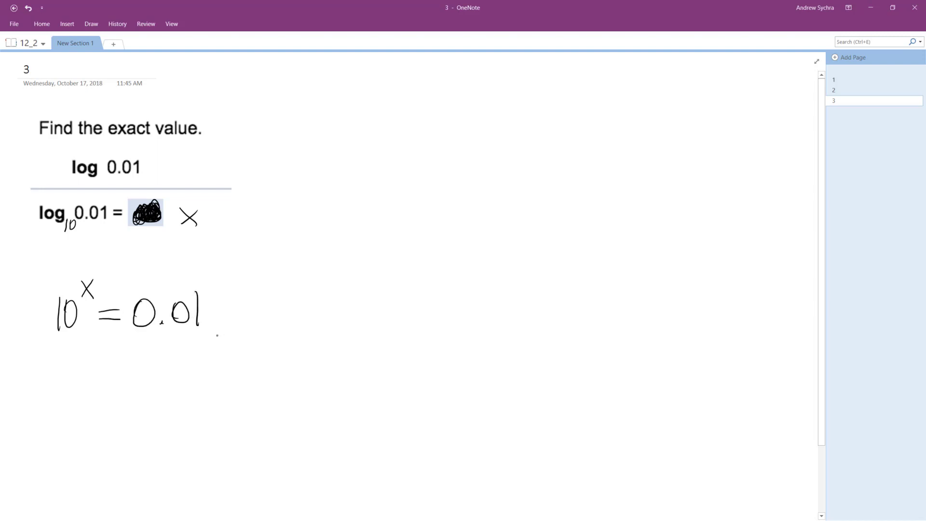
left_click_drag(219, 313, 301, 284)
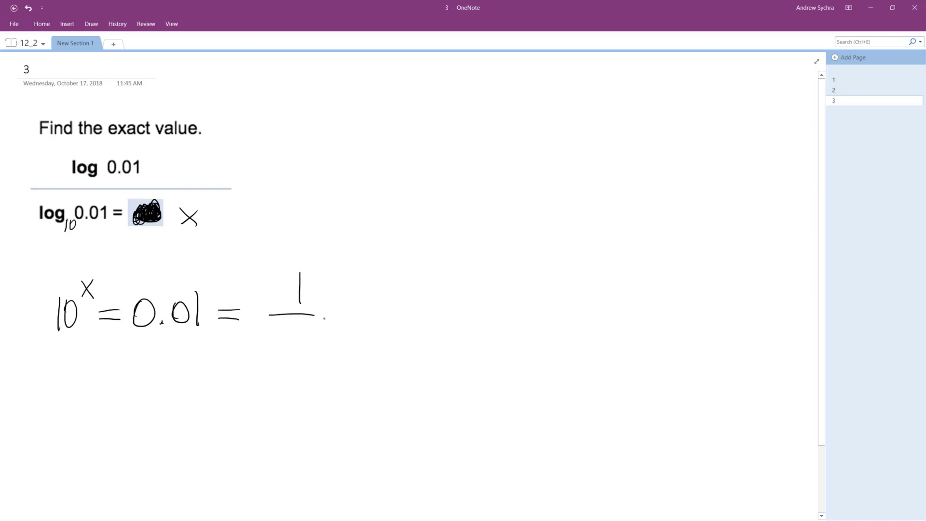
Step: Write 100 under the fraction bar, then ink '10^x = 100^-1 = 10^-2' below
left_click_drag(278, 334, 331, 334)
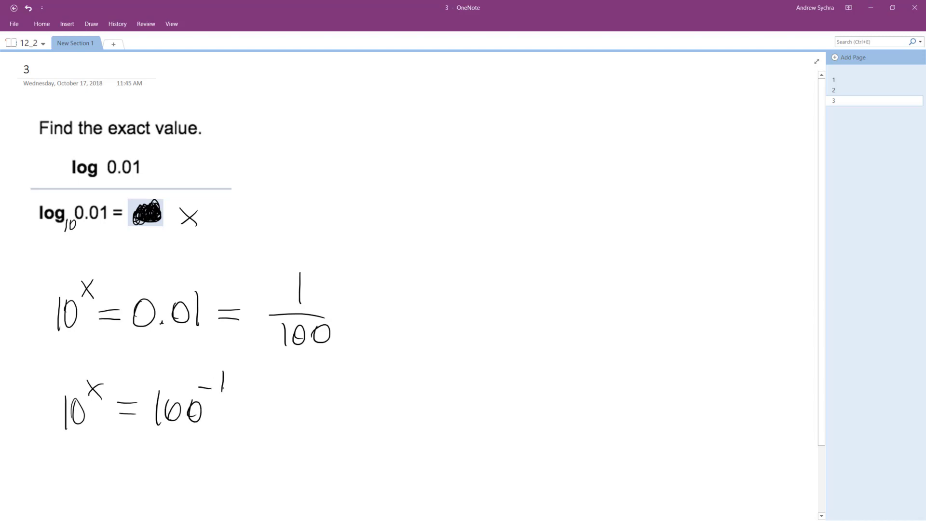
left_click_drag(242, 414, 260, 413)
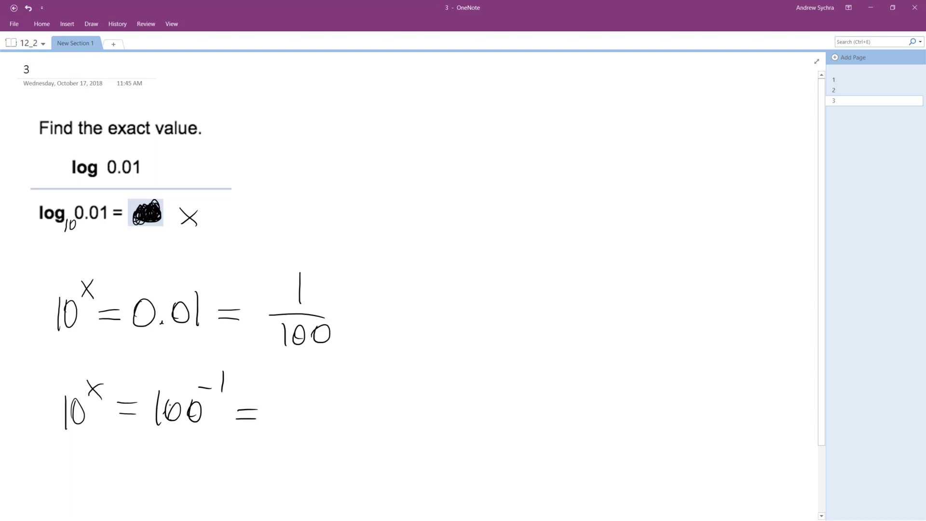
left_click(290, 427)
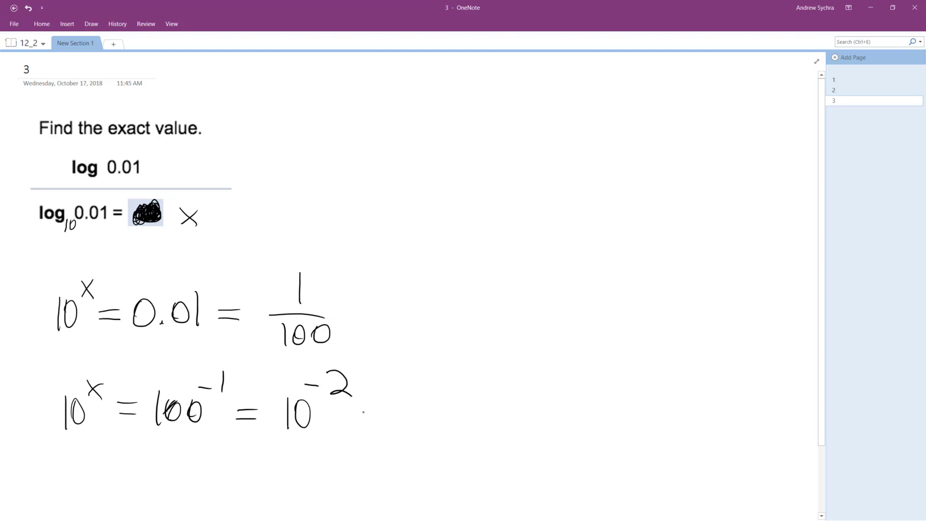
Step: Draw a curved arrow from 10^-2 up to a handwritten 'x = -2'
left_click_drag(367, 417, 419, 207)
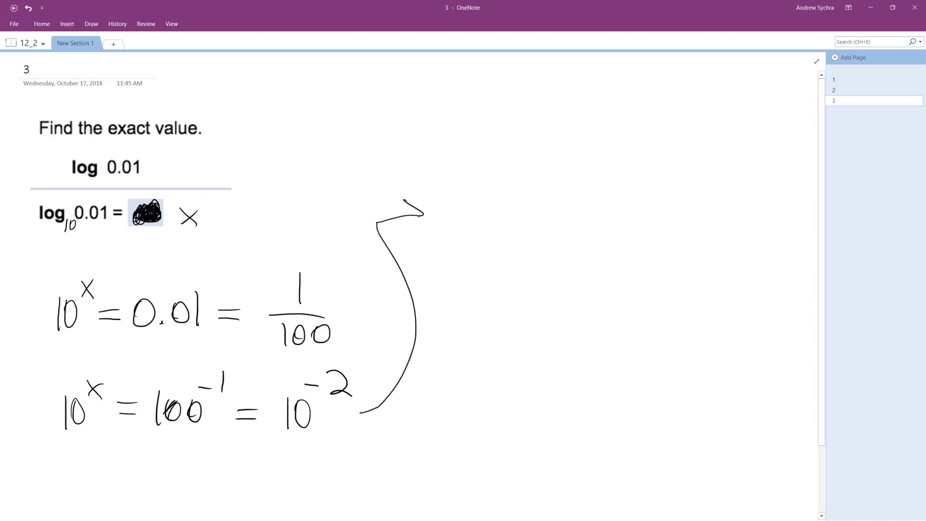
left_click_drag(454, 207, 481, 242)
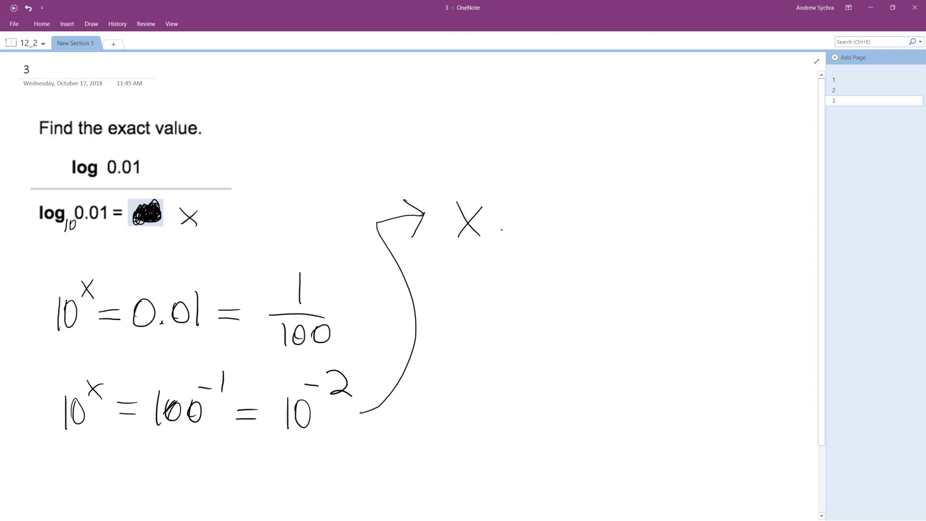
left_click_drag(496, 221, 582, 224)
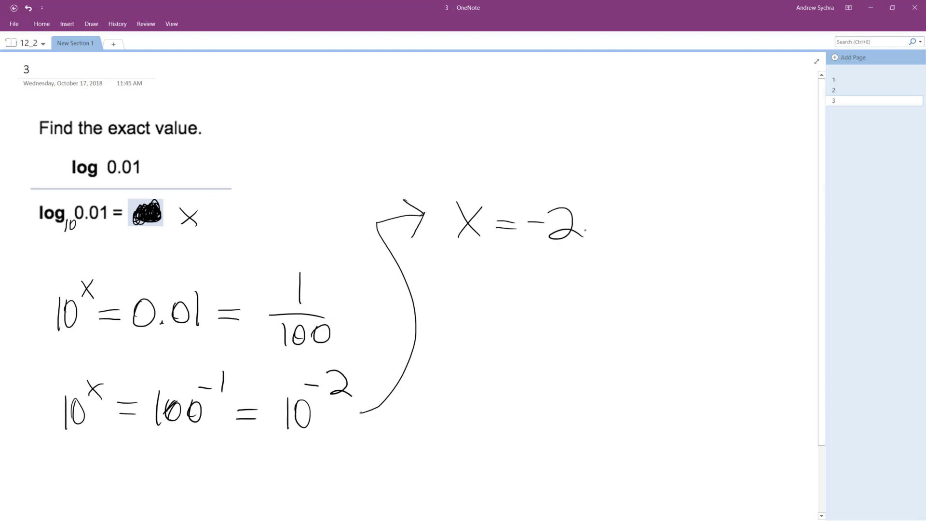